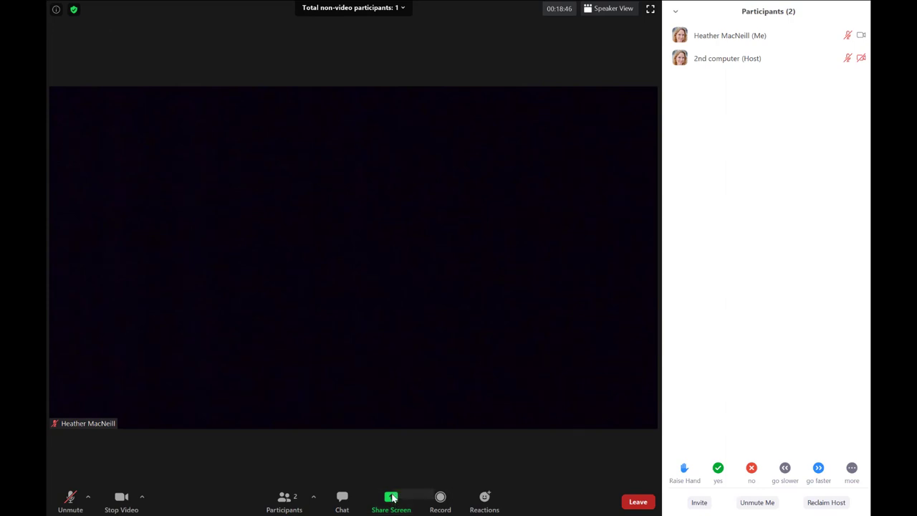
{"action": "mouse_move", "coordinate": [703, 445]}
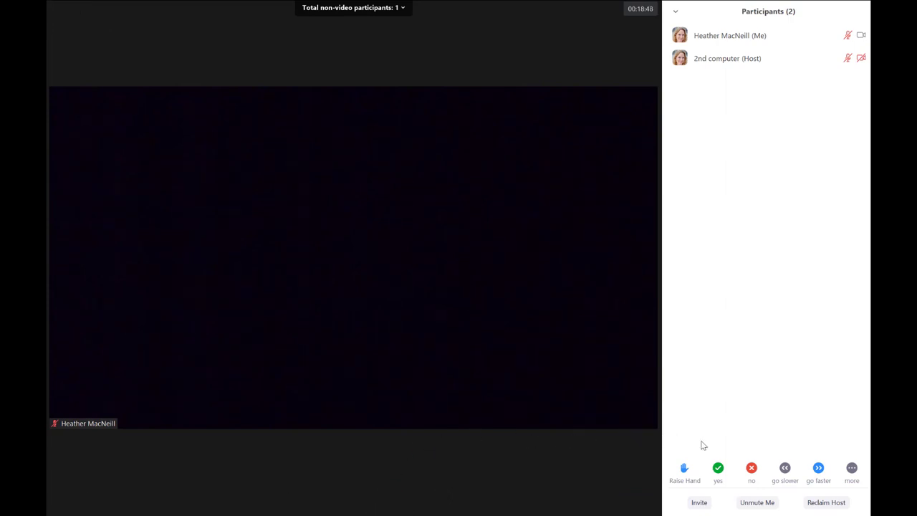
Step: Send a yes reaction from the Participants panel, then switch to no
{"action": "left_click", "coordinate": [717, 468]}
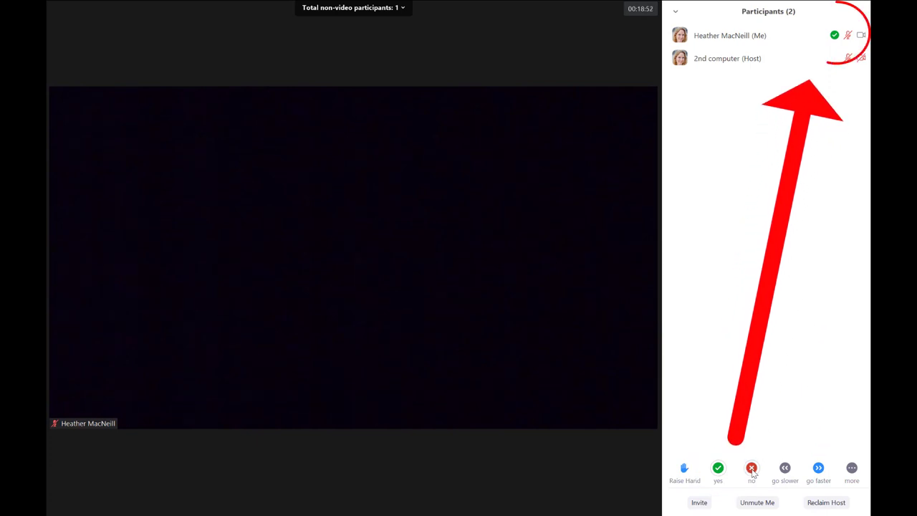
{"action": "left_click", "coordinate": [851, 471]}
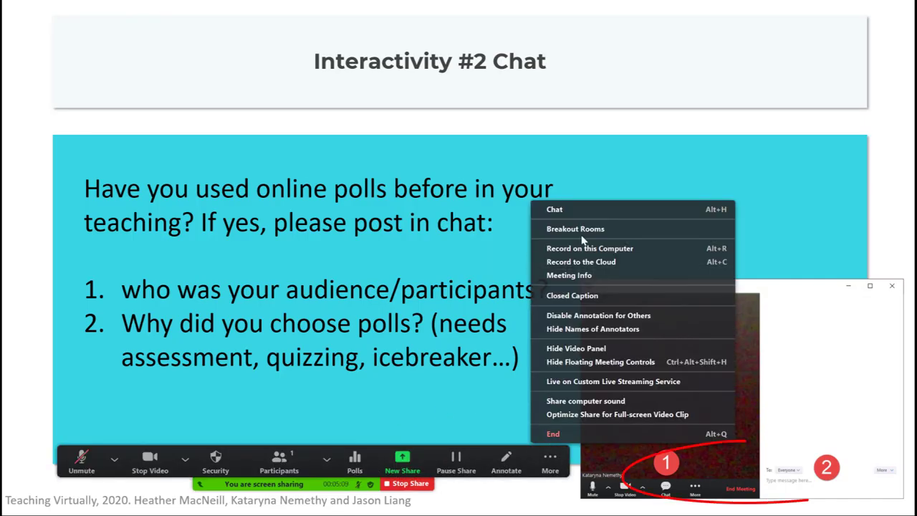
Step: Pop out the meeting chat, stretch it along the left edge, and start typing 'Hi ev'
{"action": "left_click", "coordinate": [554, 208]}
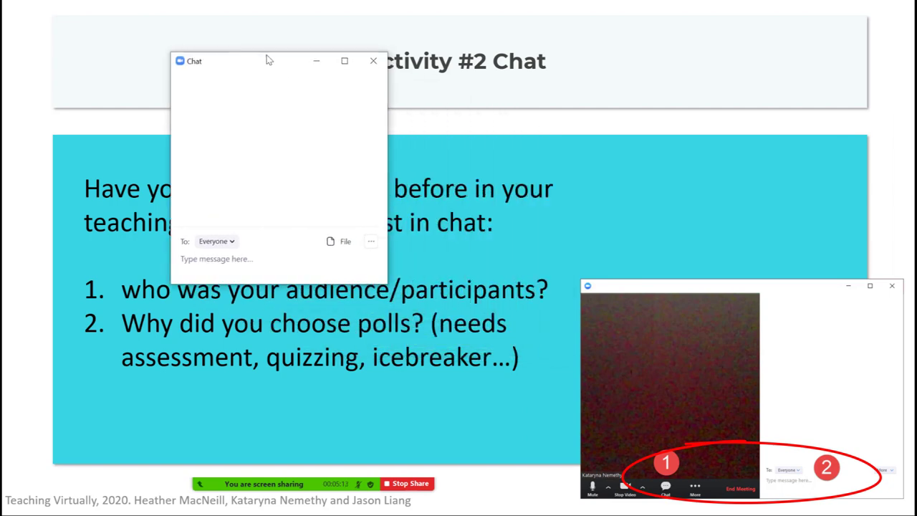
{"action": "left_click_drag", "start_coordinate": [265, 60], "coordinate": [143, 27]}
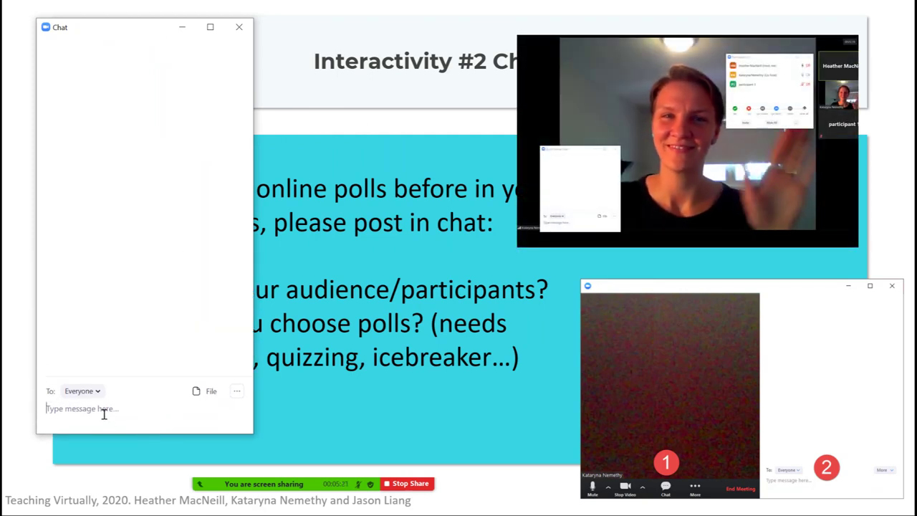
{"action": "type", "text": "Hi ev"}
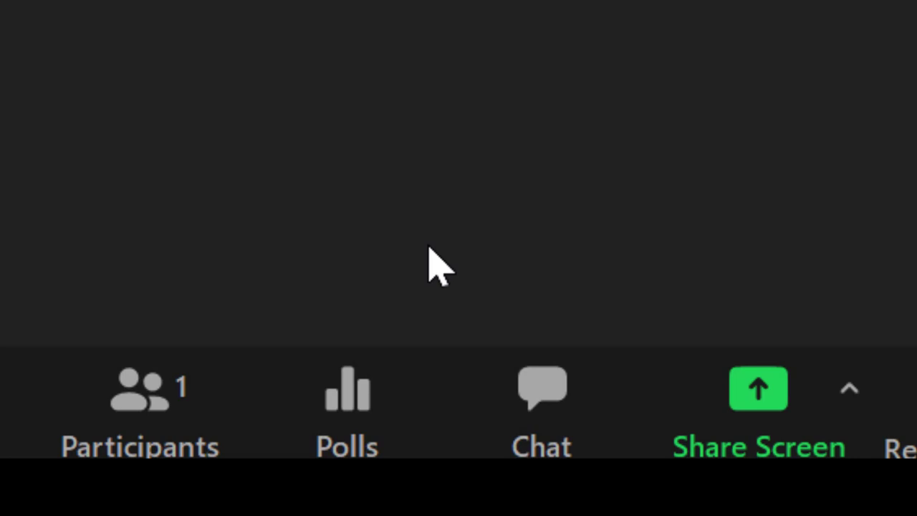
{"action": "mouse_move", "coordinate": [412, 368]}
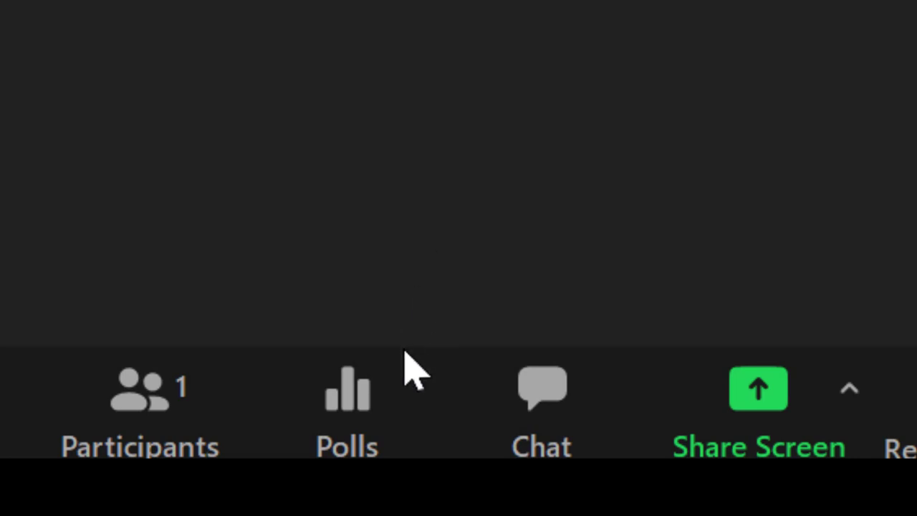
Step: Open the meeting's Polls window
{"action": "left_click", "coordinate": [346, 390]}
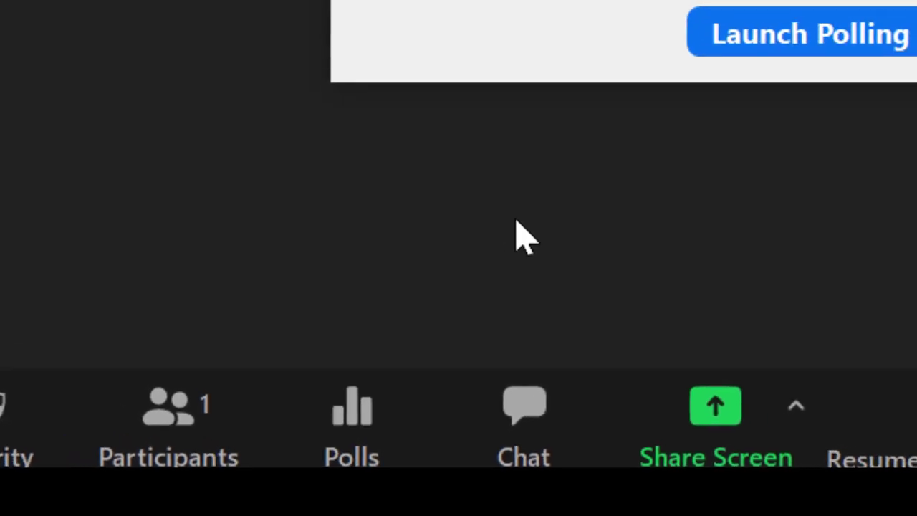
{"action": "left_click", "coordinate": [810, 34]}
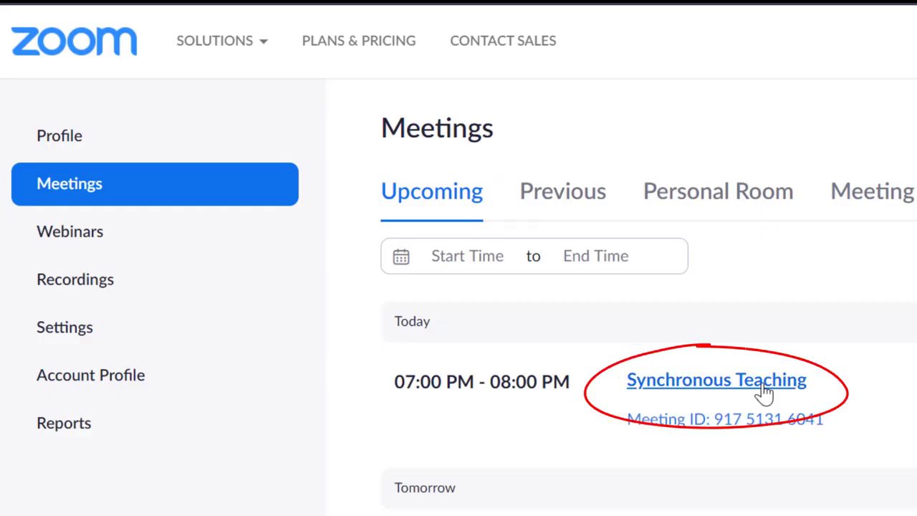
Step: Add and save a 'Favorite colour' poll with red, blue and yellow to Synchronous Teaching
{"action": "left_click", "coordinate": [716, 379]}
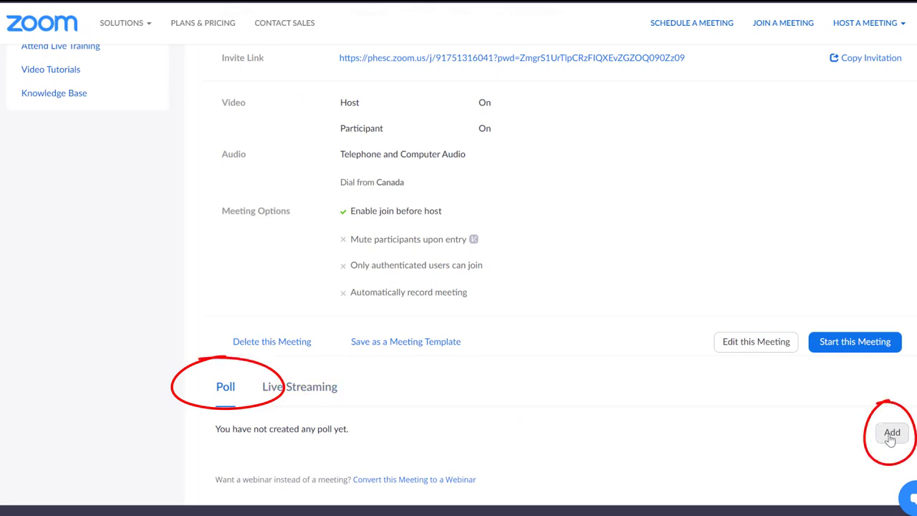
{"action": "left_click", "coordinate": [892, 432]}
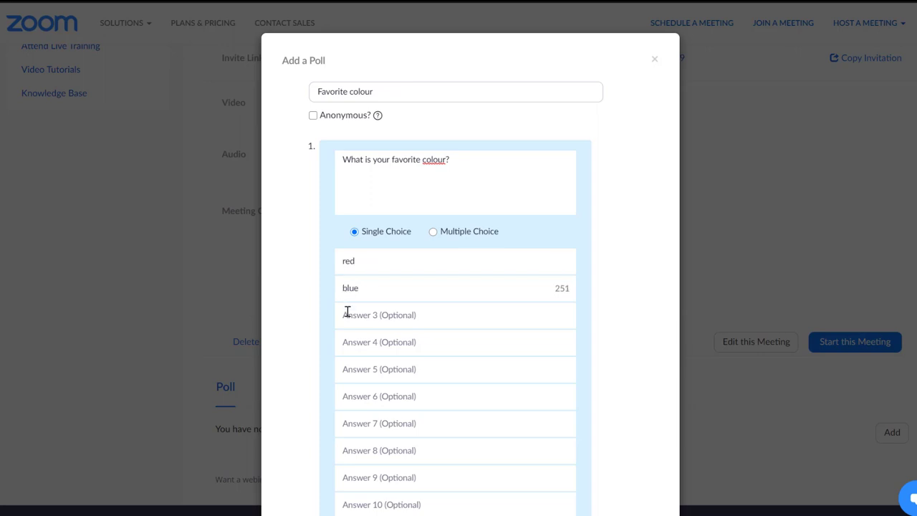
{"action": "type", "text": "yellow"}
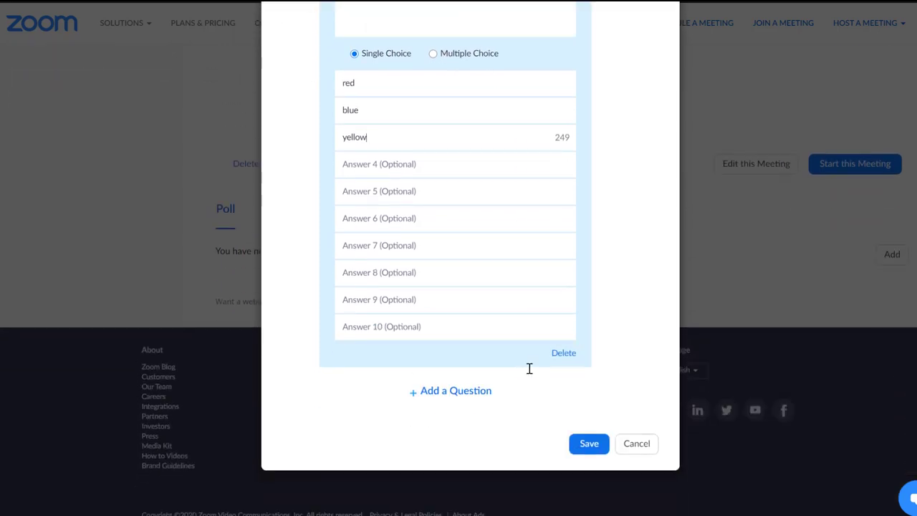
{"action": "left_click", "coordinate": [588, 443]}
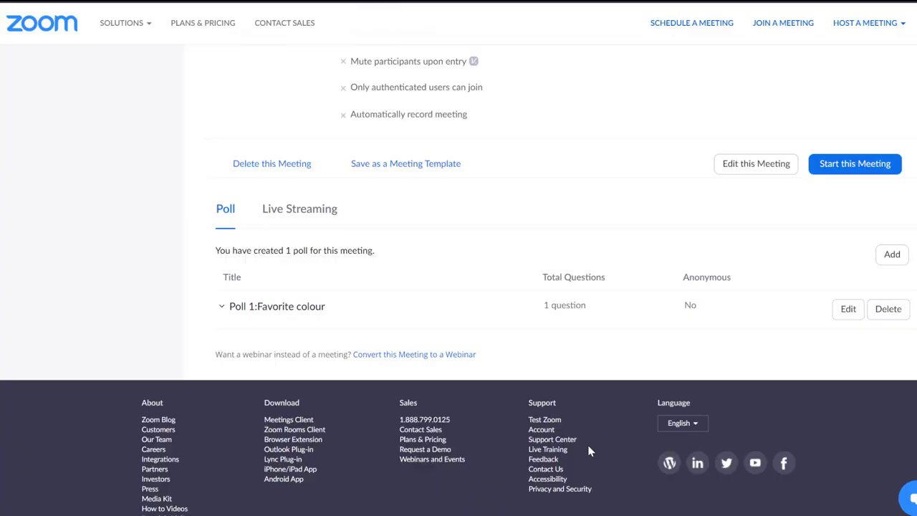
{"action": "left_click", "coordinate": [854, 164]}
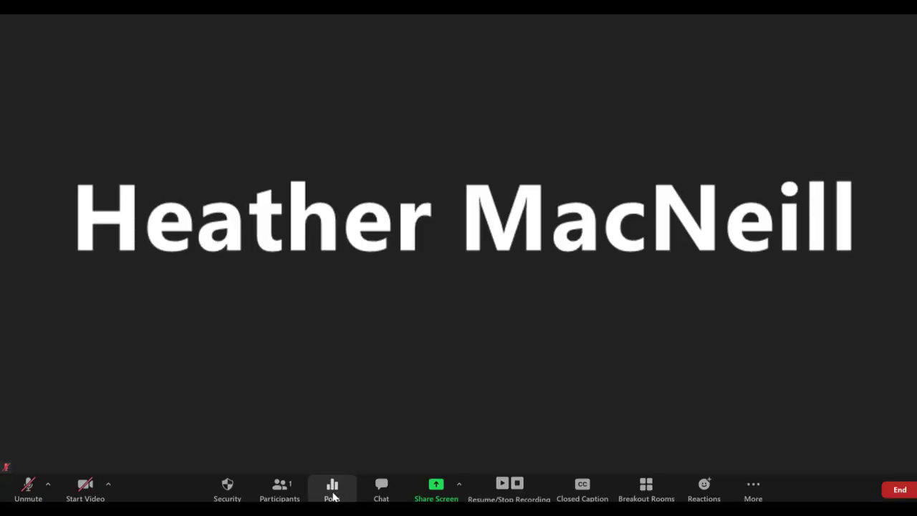
Step: Launch the exit ticket poll, end voting, and share its results with attendees
{"action": "left_click", "coordinate": [331, 489]}
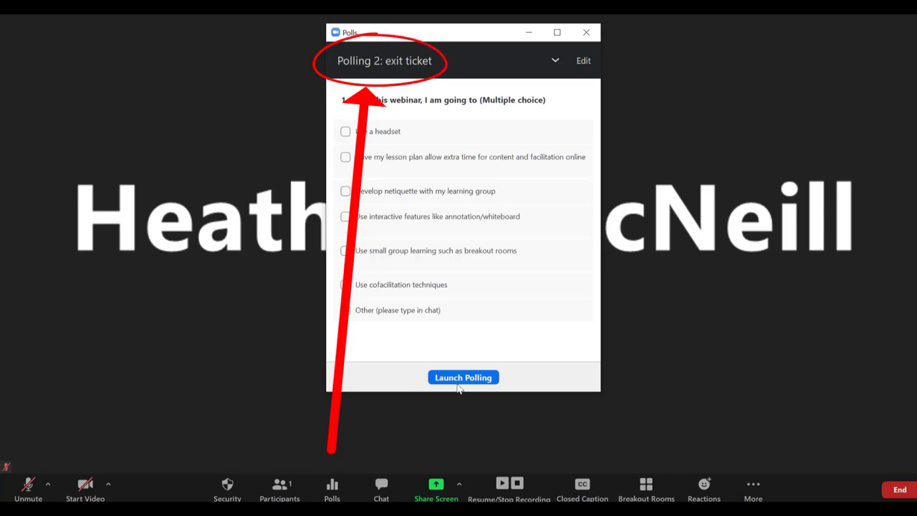
{"action": "left_click", "coordinate": [462, 377]}
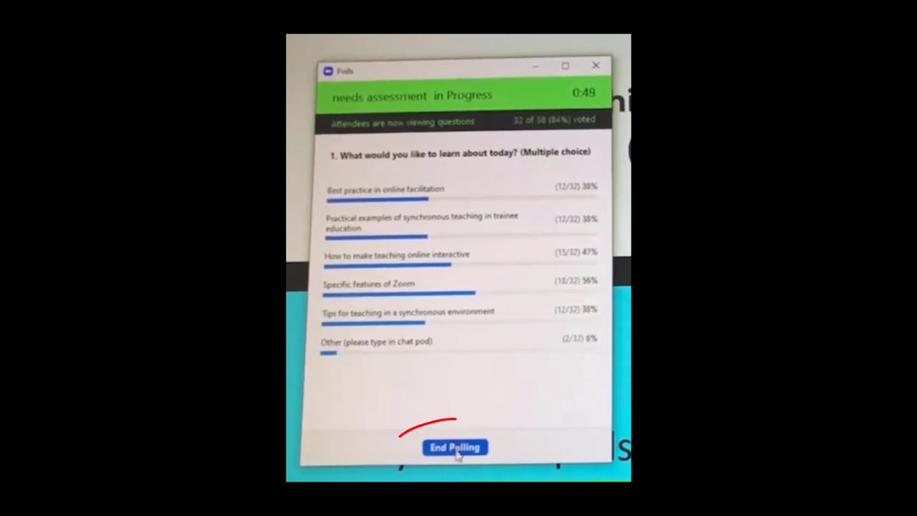
{"action": "left_click", "coordinate": [455, 447]}
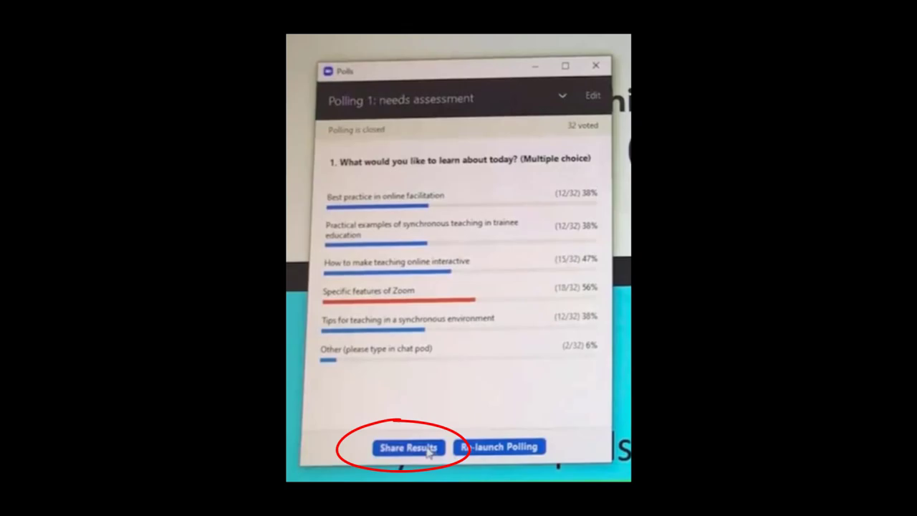
{"action": "left_click", "coordinate": [409, 446]}
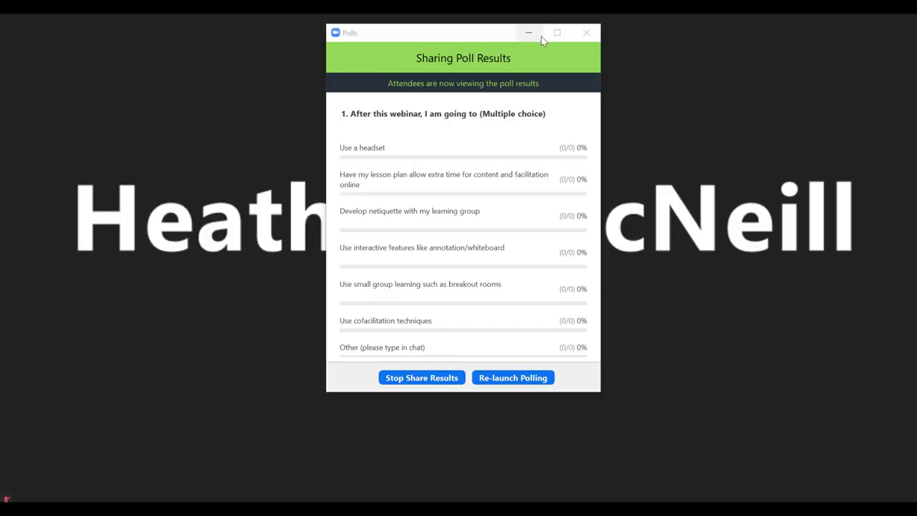
{"action": "left_click", "coordinate": [585, 32]}
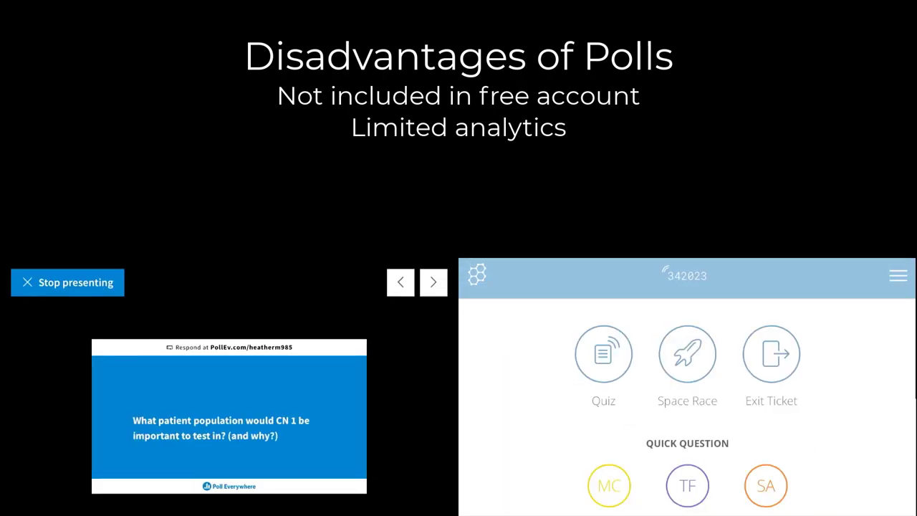
{"action": "left_click", "coordinate": [686, 353]}
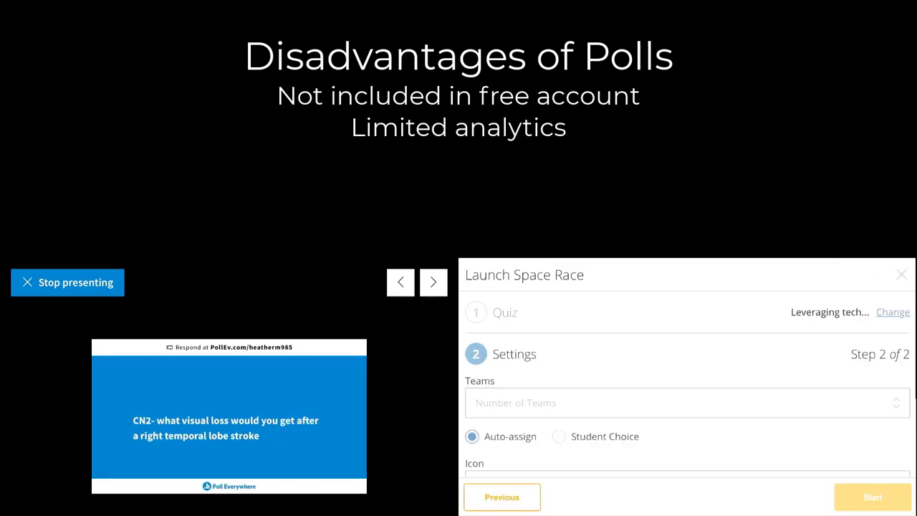
{"action": "left_click", "coordinate": [871, 497]}
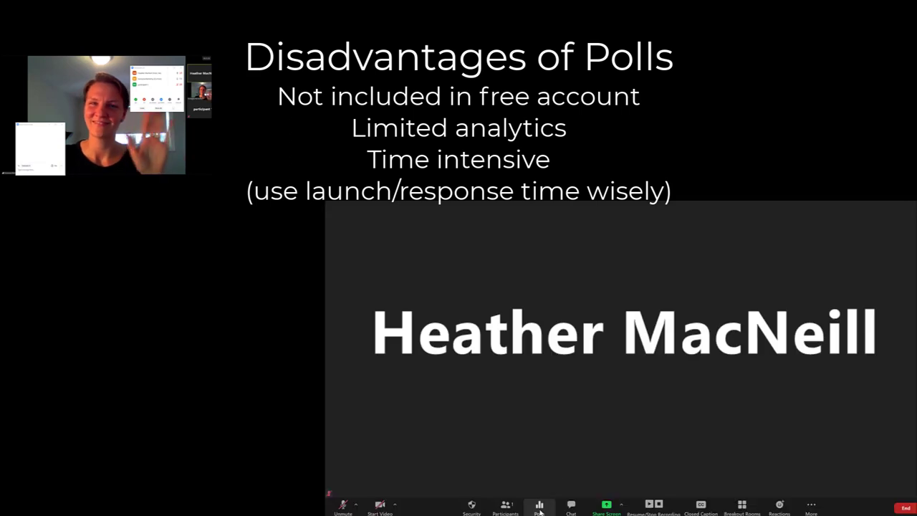
{"action": "left_click", "coordinate": [539, 504]}
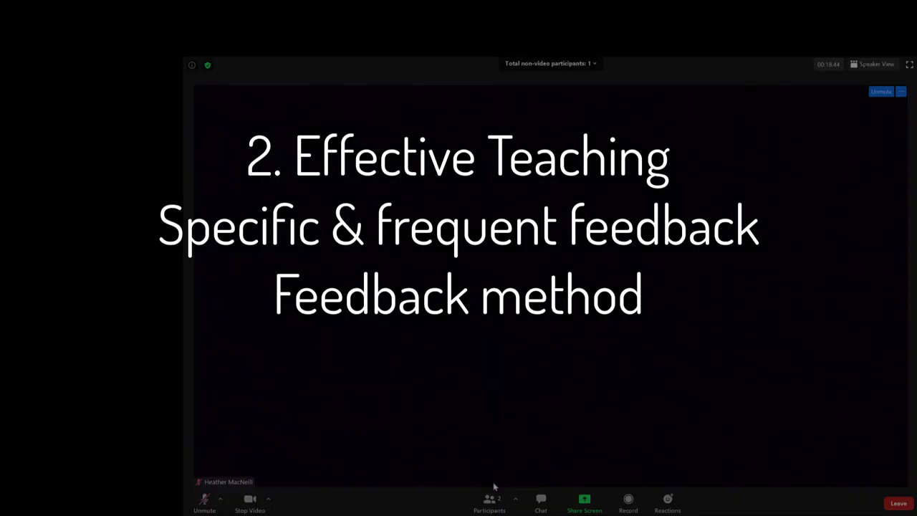
Step: Show the two participants and their nonverbal reaction options
{"action": "left_click", "coordinate": [489, 501]}
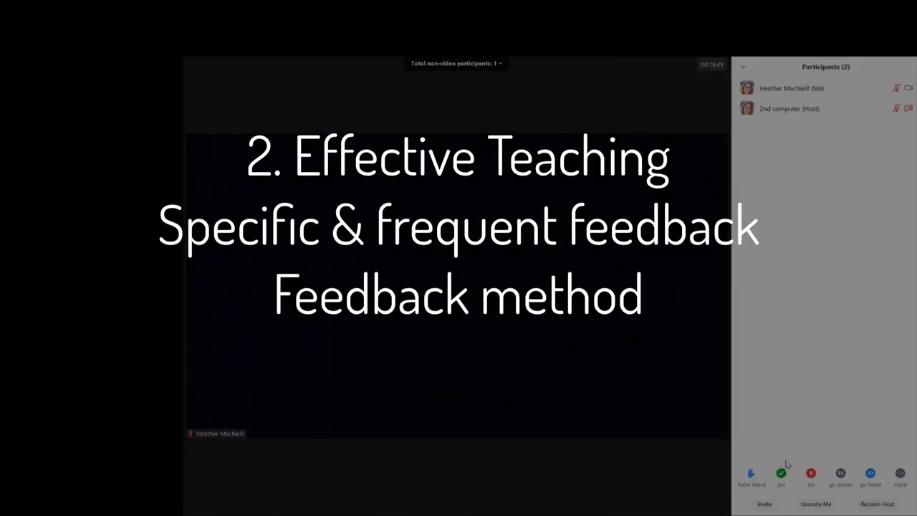